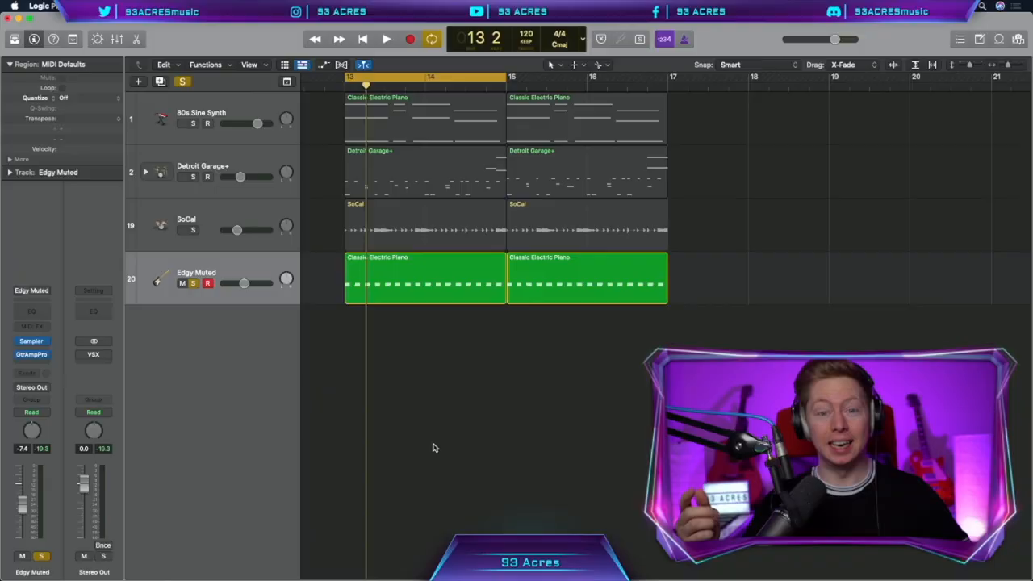
- Play from bar 13 to audition the guitar through FilterFreak 2's Distorted 16ths A preset
left_click(385, 39)
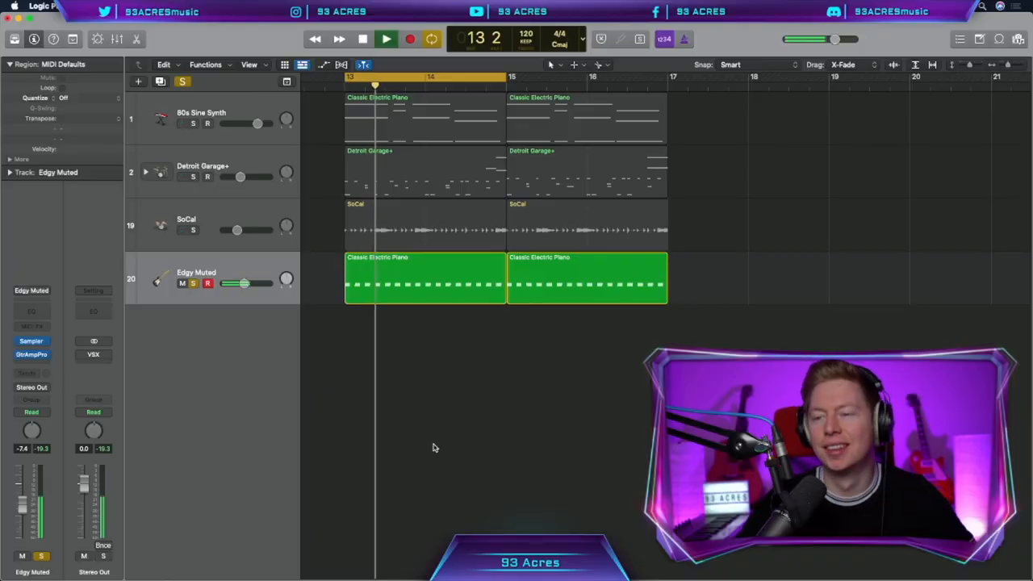
left_click(386, 38)
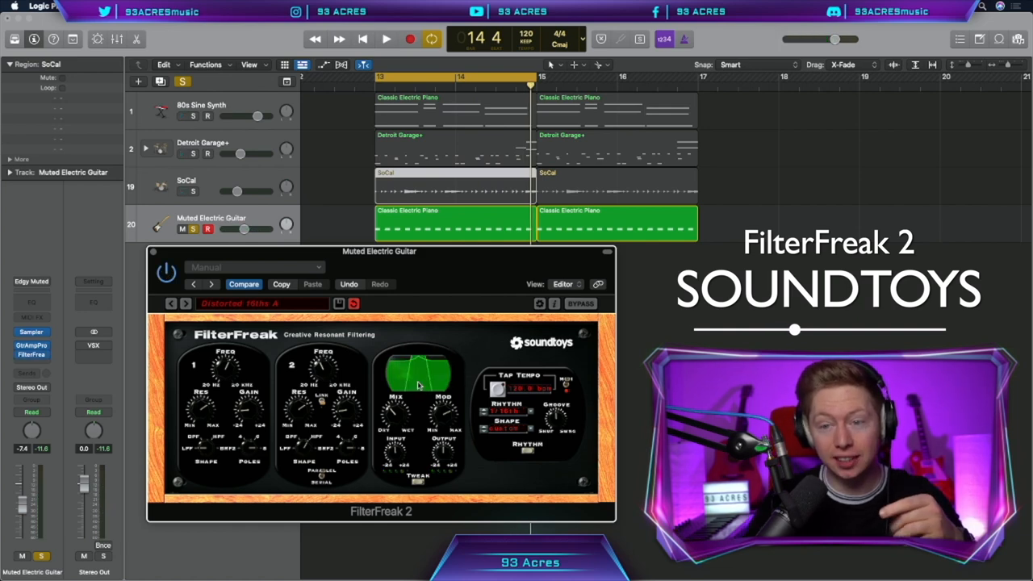
left_click(385, 38)
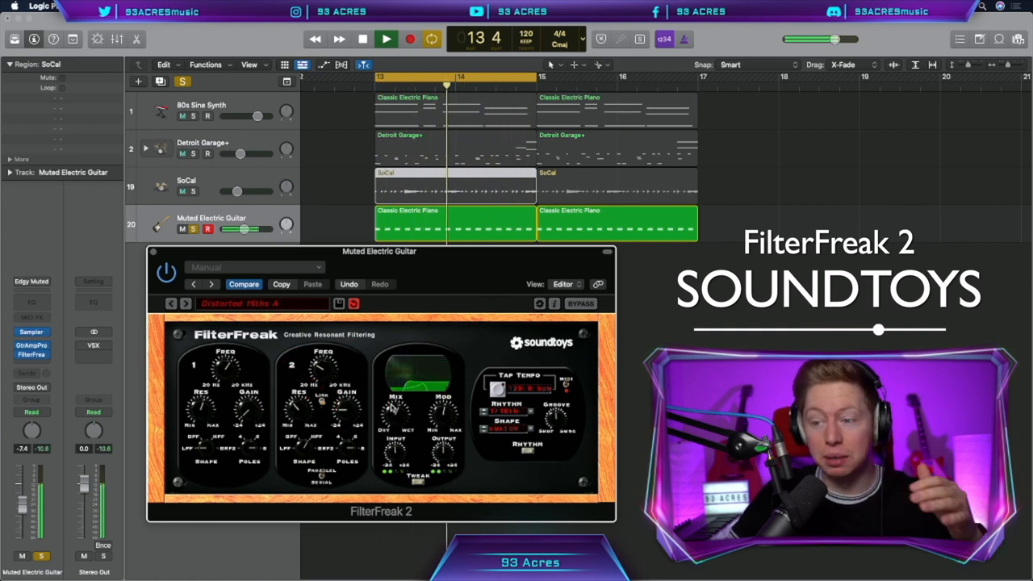
left_click(525, 414)
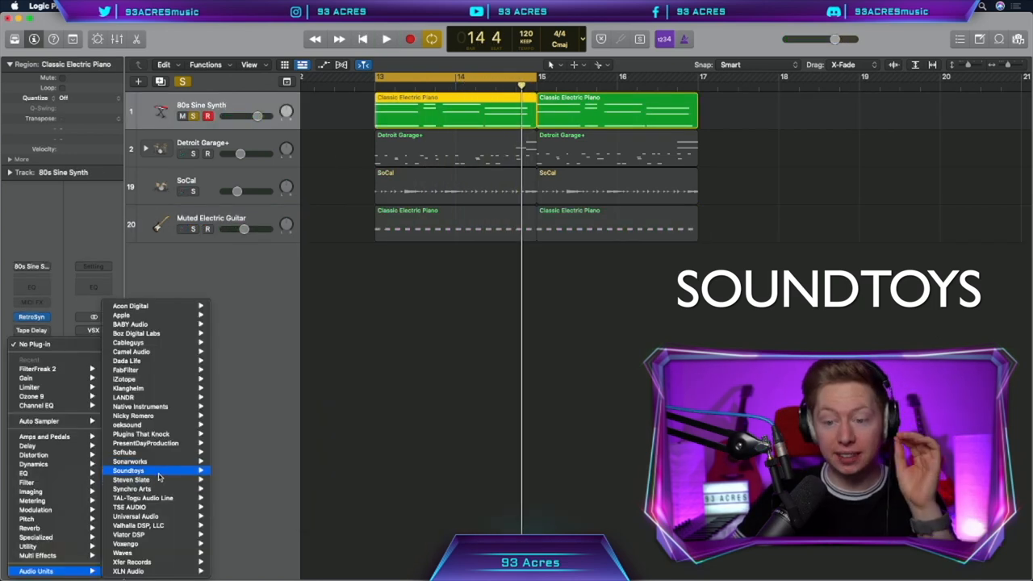
- Load Tremolator after Space D on 80s Sine Synth, play the synth, then stop
left_click(127, 471)
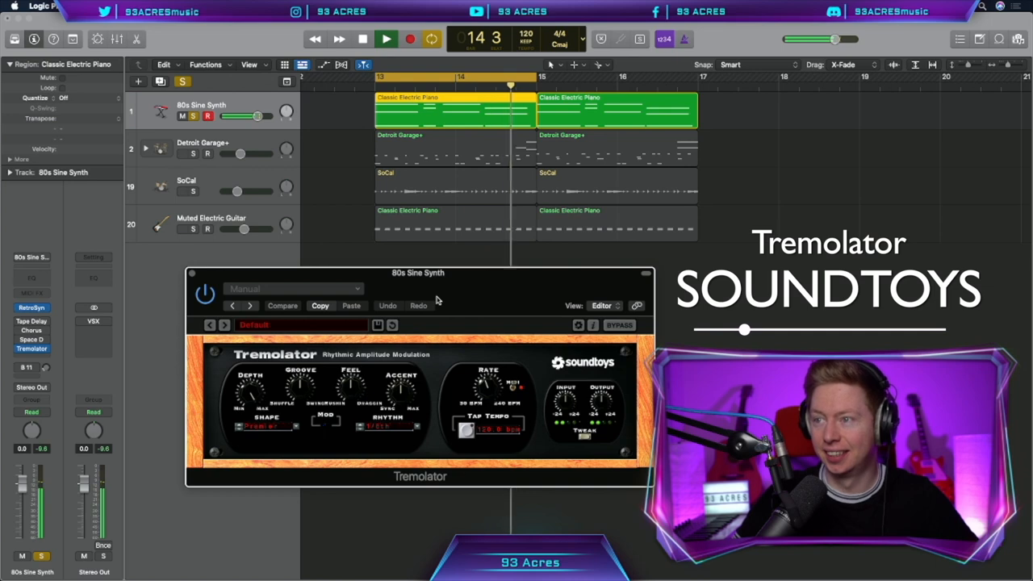
left_click(363, 39)
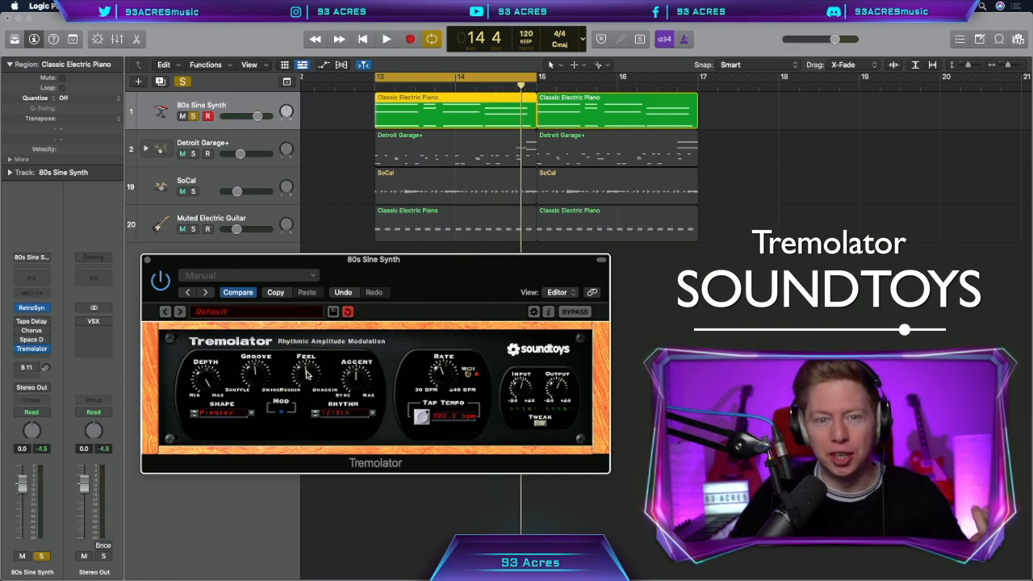
left_click(386, 39)
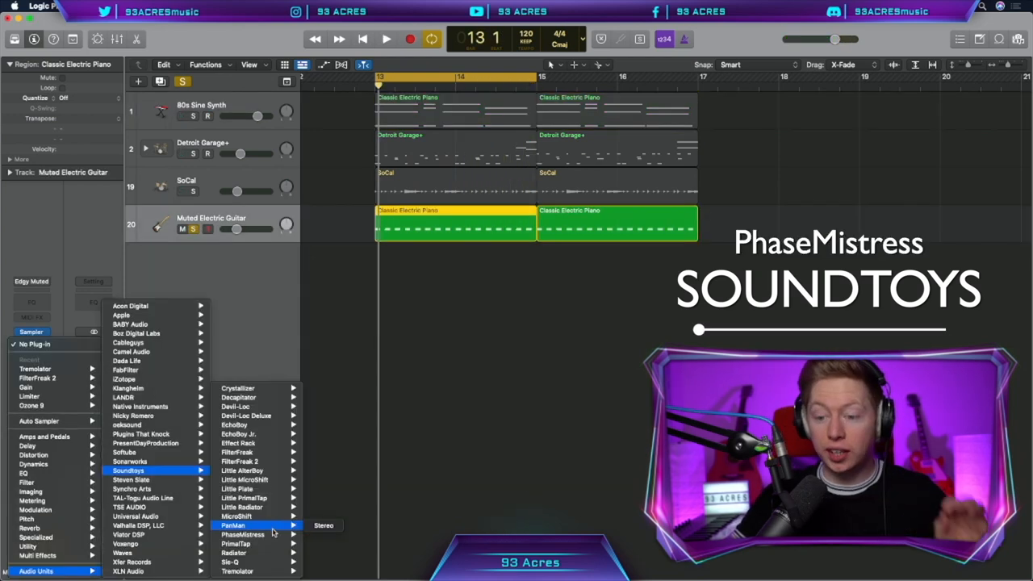
- Load PhaseMistress after FilterFreak on the guitar and audition the phaser
left_click(242, 534)
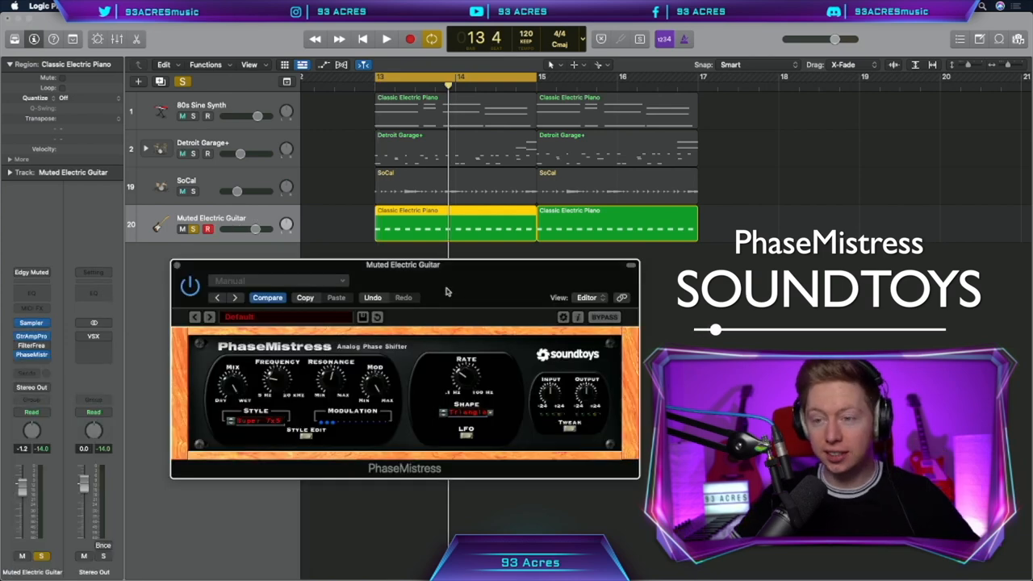
left_click(386, 38)
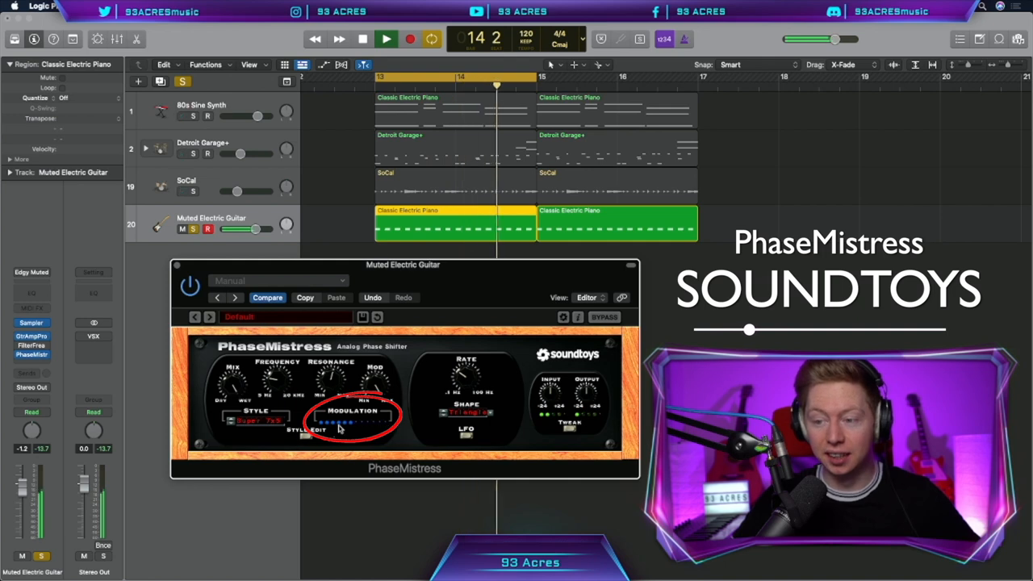
left_click(363, 39)
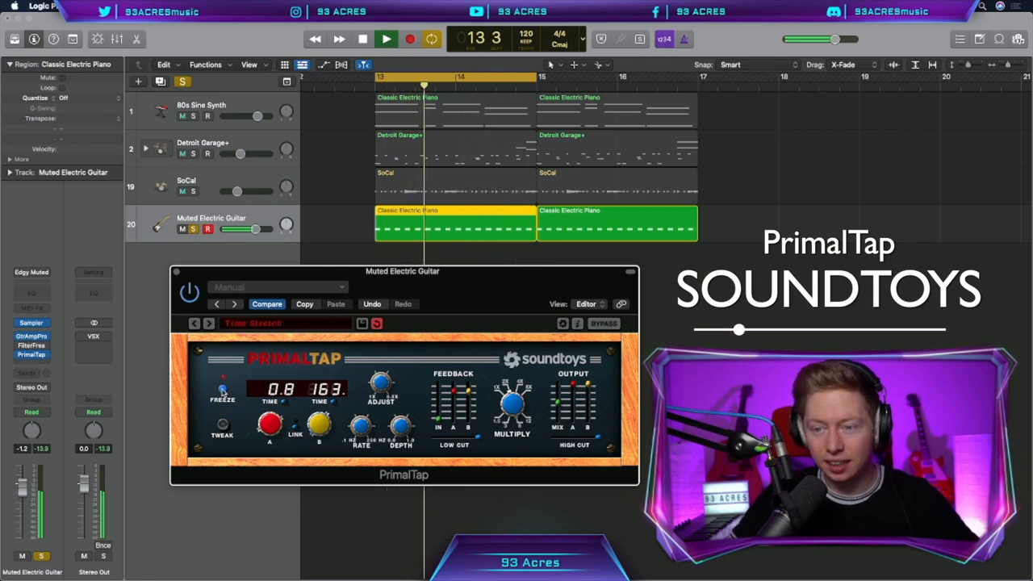
- Step PrimalTap's presets on the guitar to Robotic, auditioning then stopping playback
left_click(386, 39)
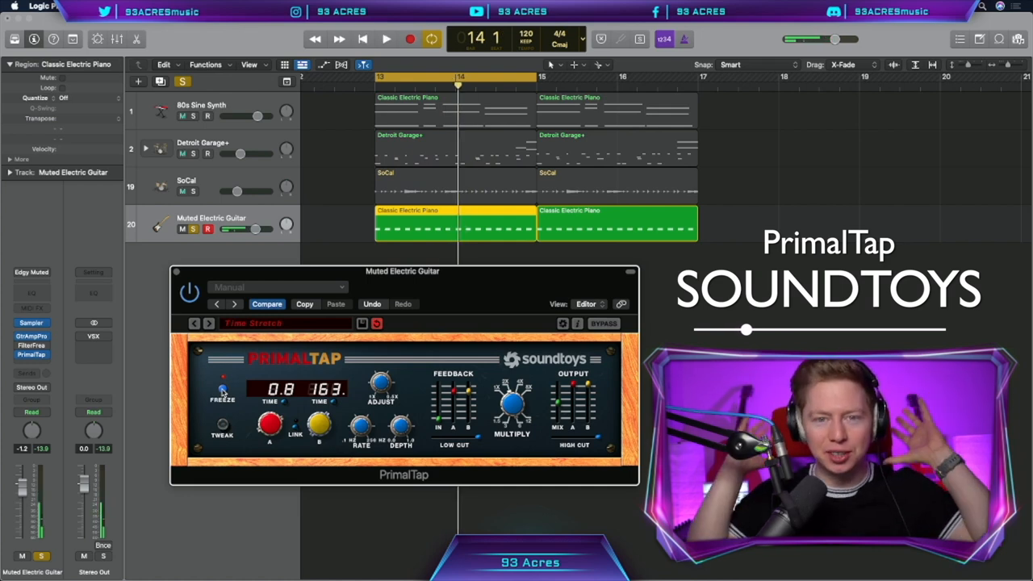
left_click(385, 39)
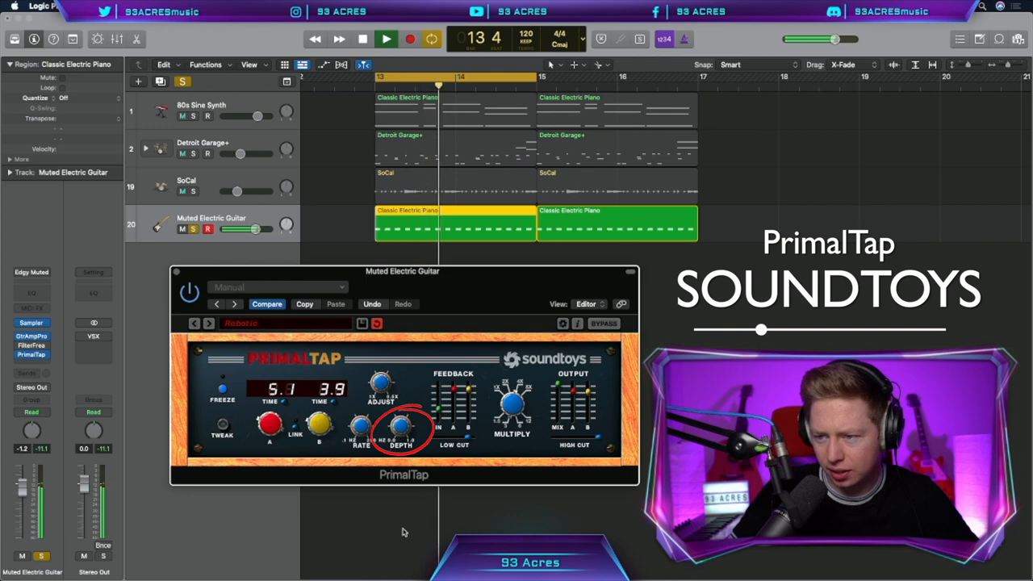
left_click(360, 428)
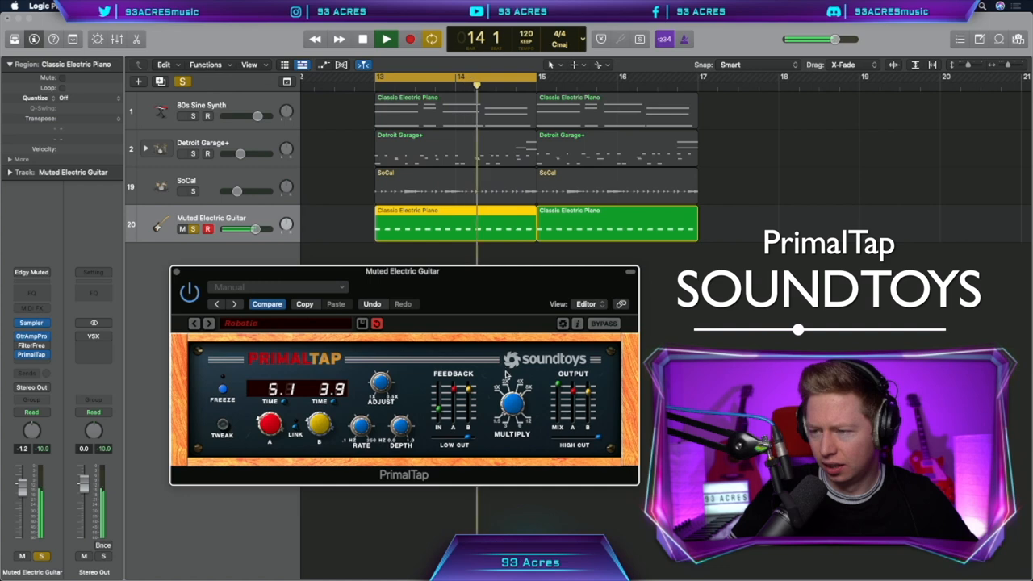
left_click(362, 39)
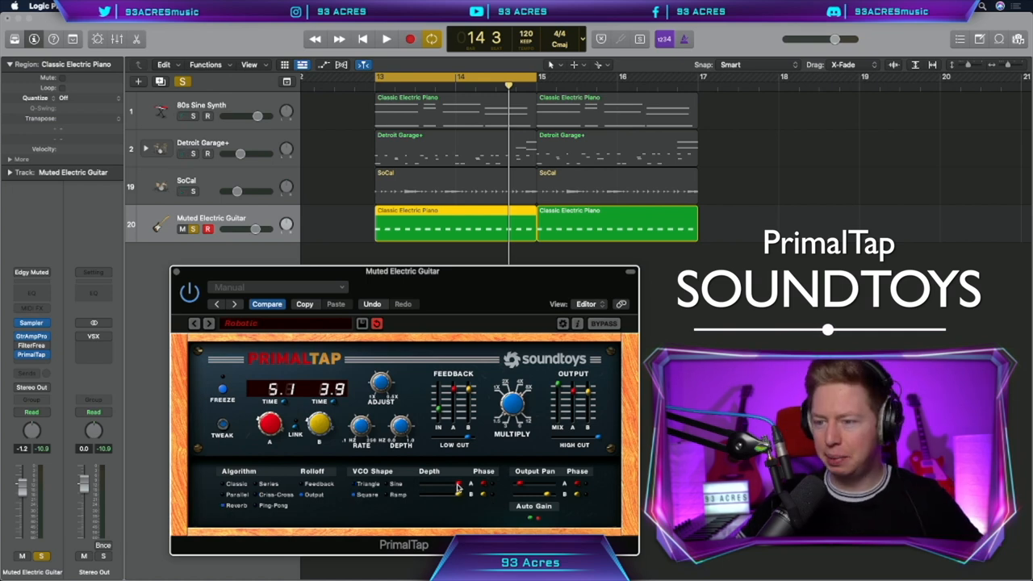
- Choose 03 Modulations > Super Chorus Delay from PrimalTap's preset list
left_click(385, 39)
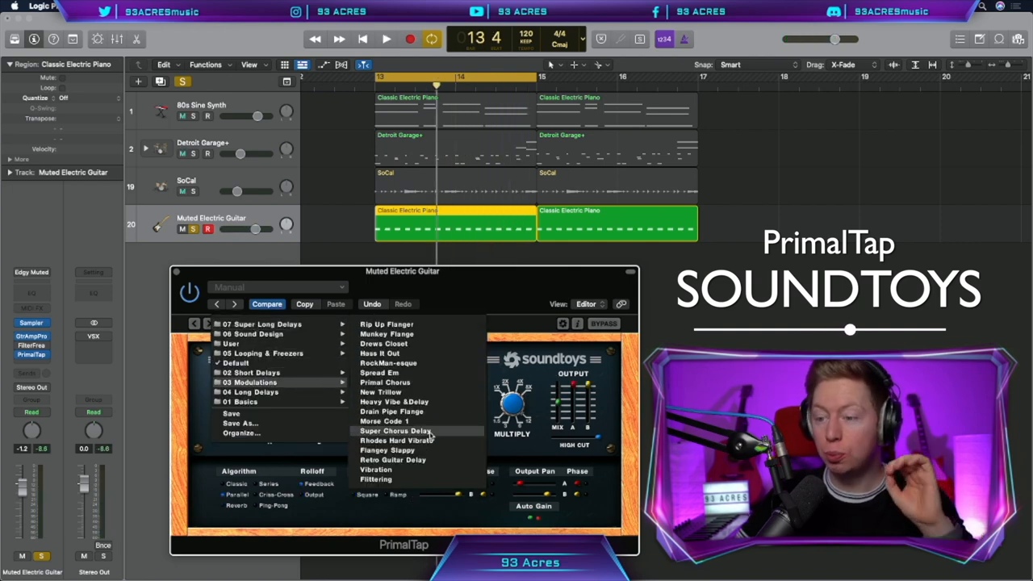
left_click(394, 430)
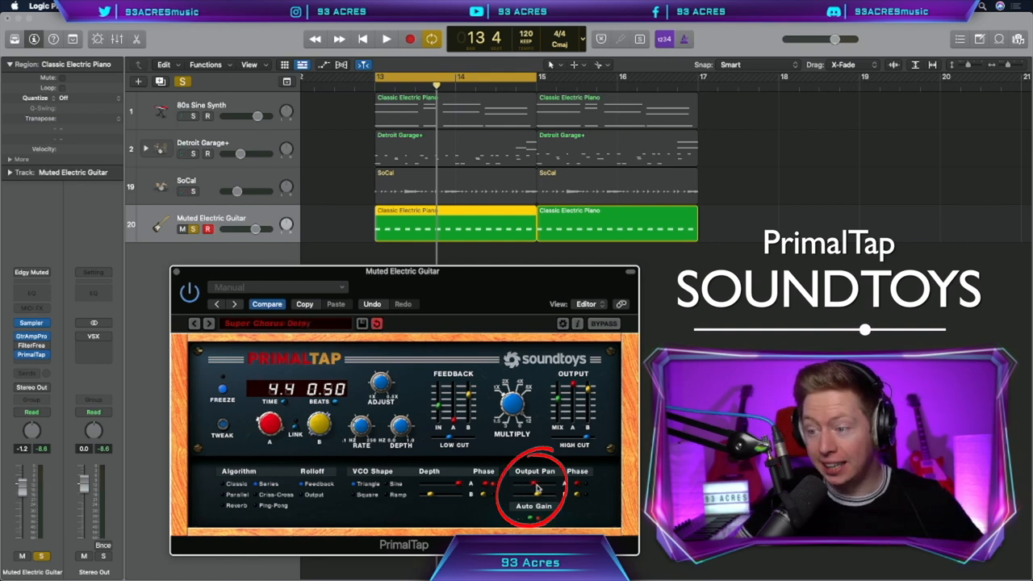
left_click(386, 39)
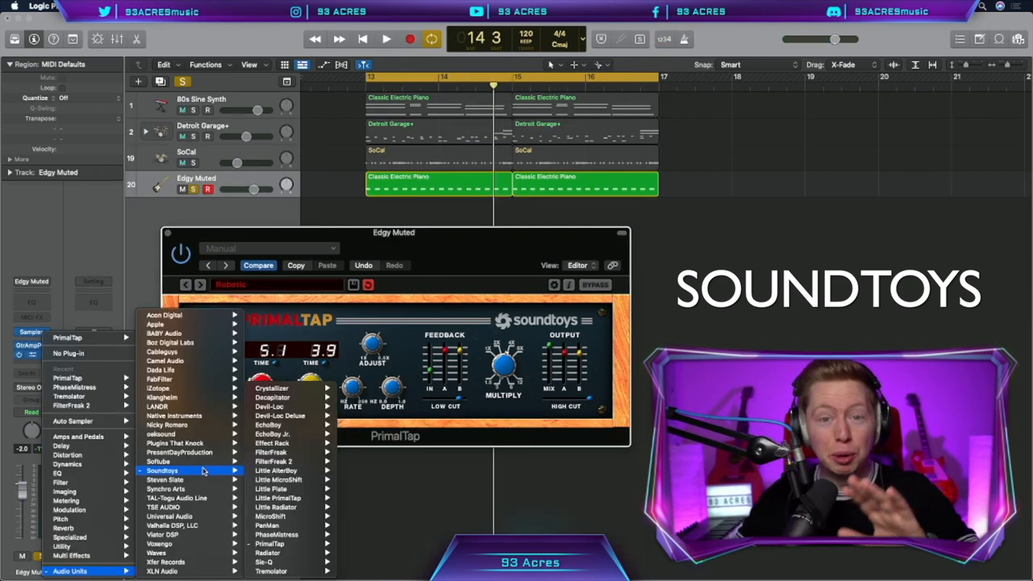
mouse_move(276, 471)
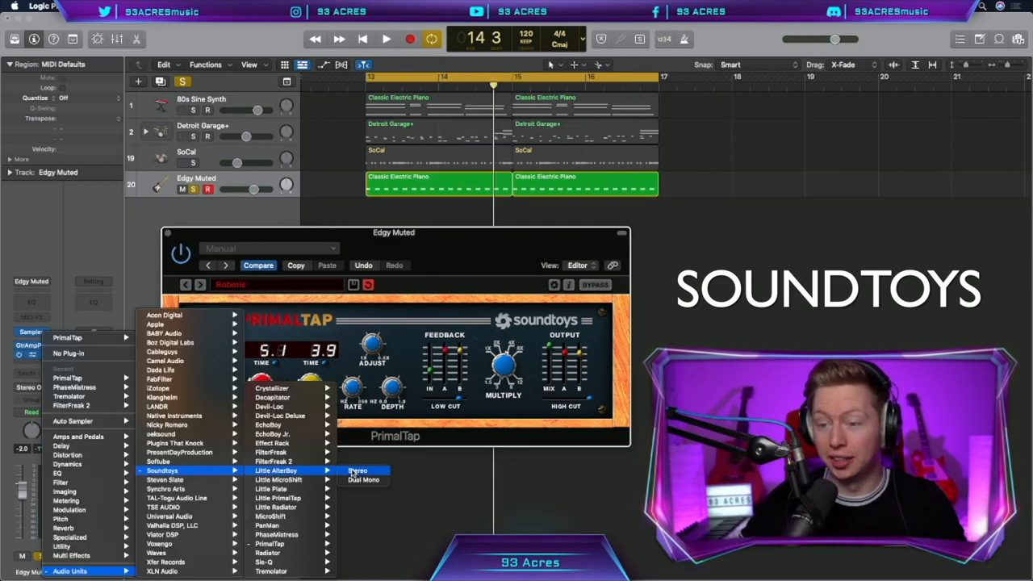
- Load stereo Little AlterBoy on Vox A with pitch and formant at 12.0
left_click(356, 471)
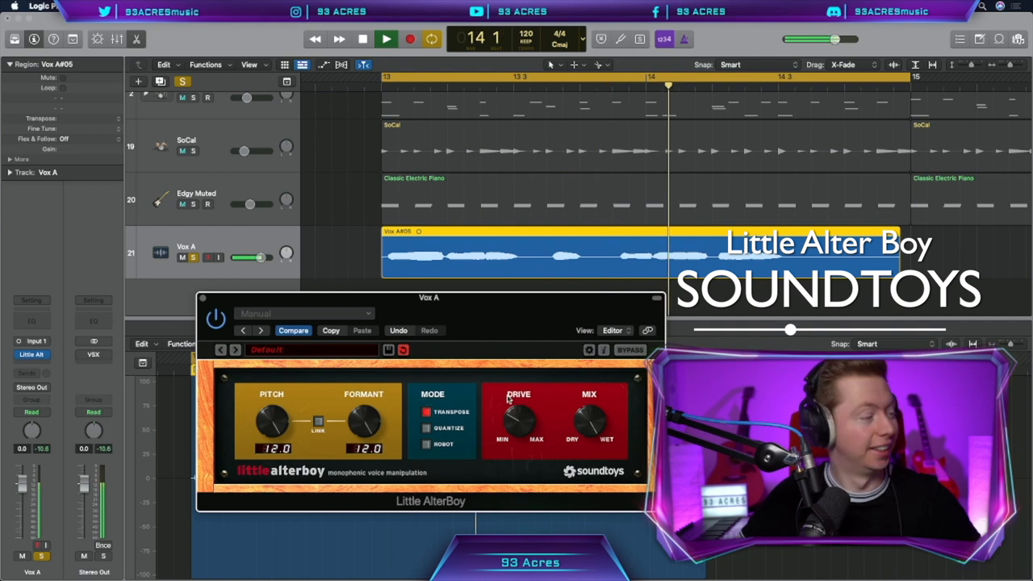
left_click(427, 445)
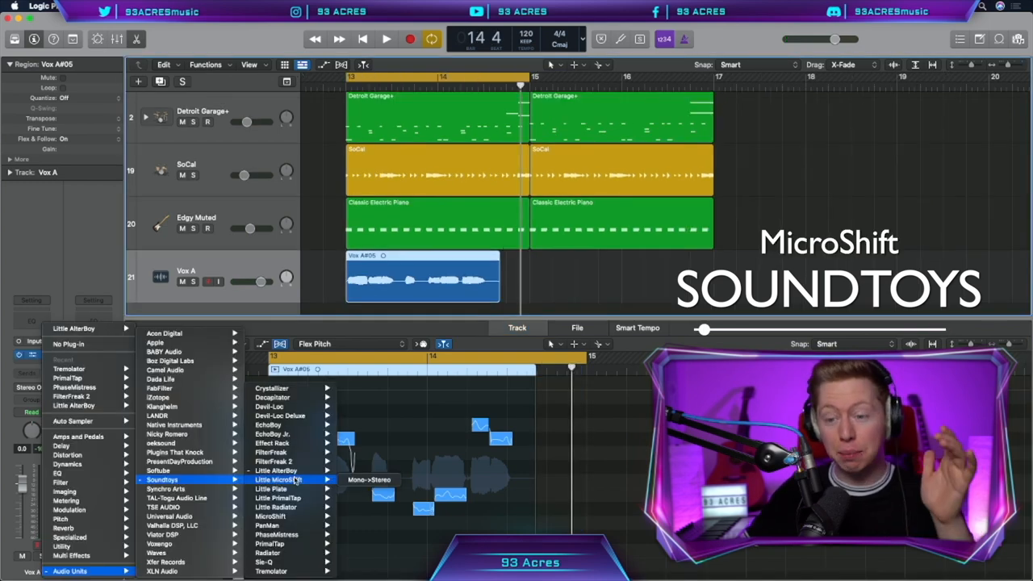
mouse_move(275, 515)
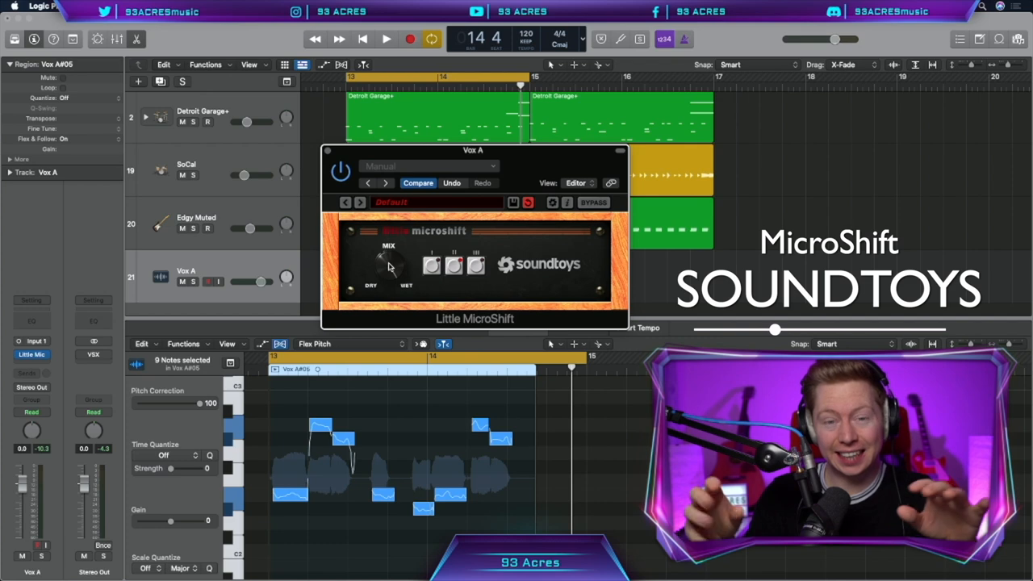
- Play Vox A through Mono->Stereo Little MicroShift in place of AlterBoy
left_click(386, 38)
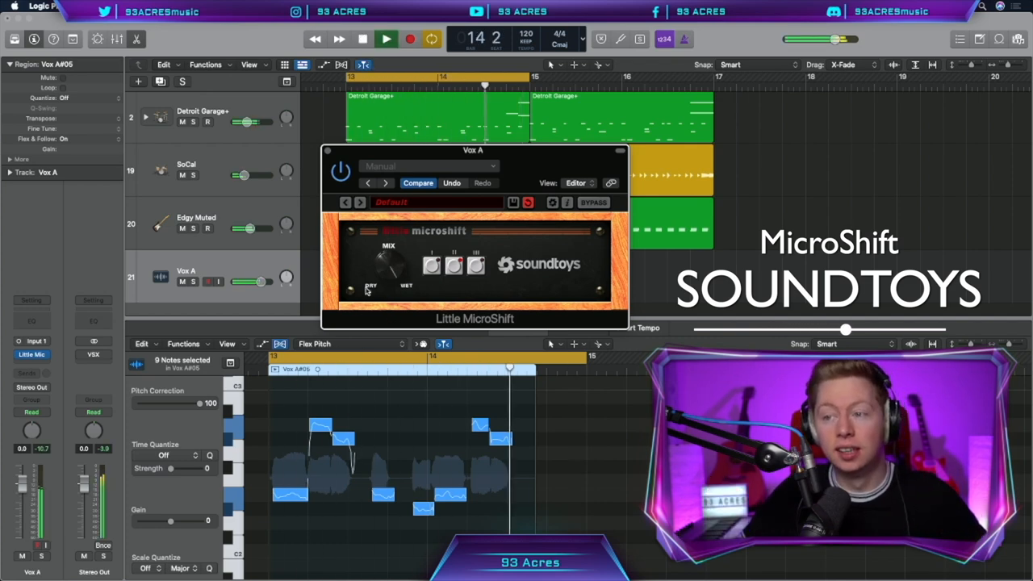
left_click(387, 39)
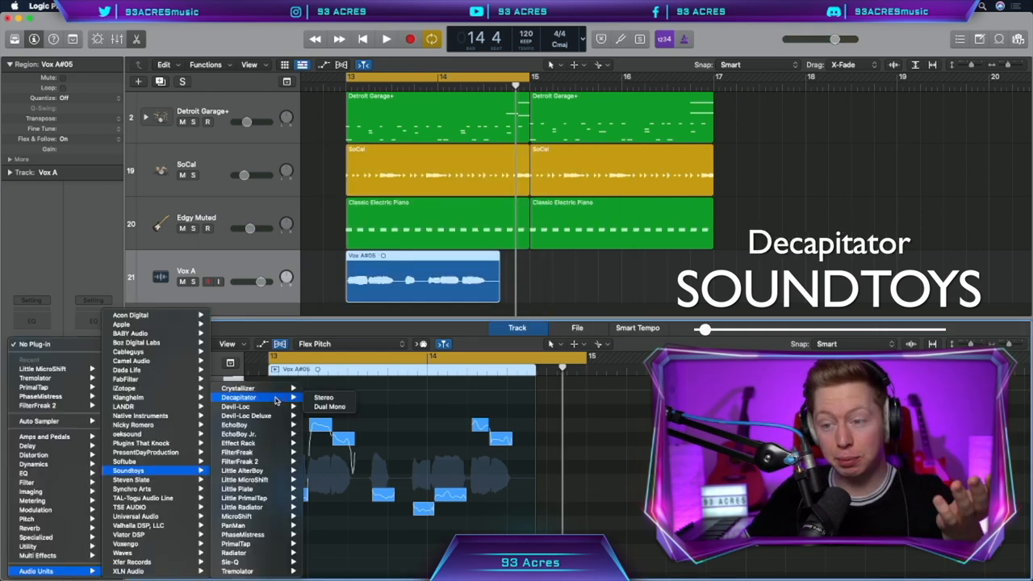
- Load stereo Decapitator after Little MicroShift on Vox A and play the vocal
left_click(323, 397)
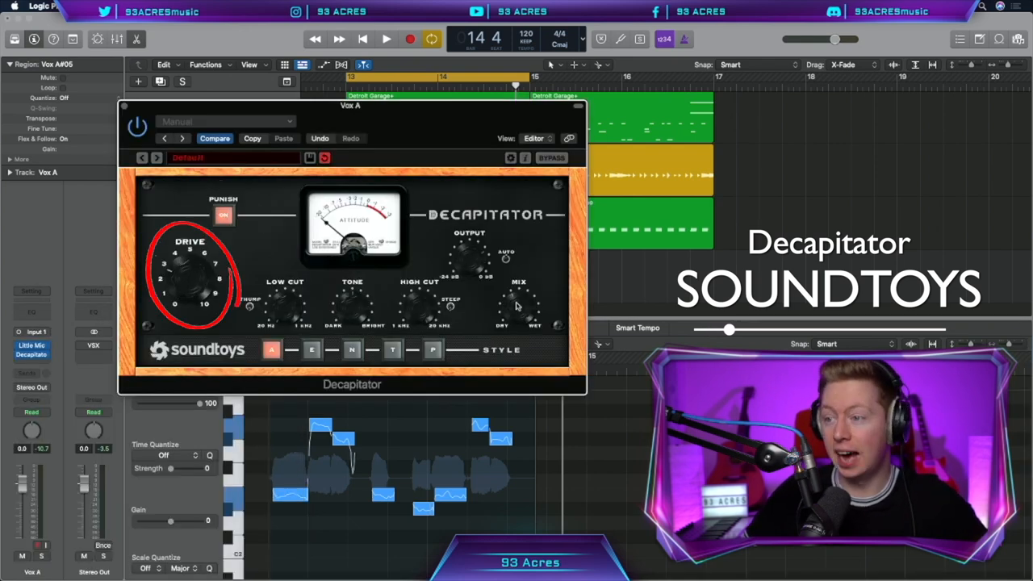
left_click(386, 38)
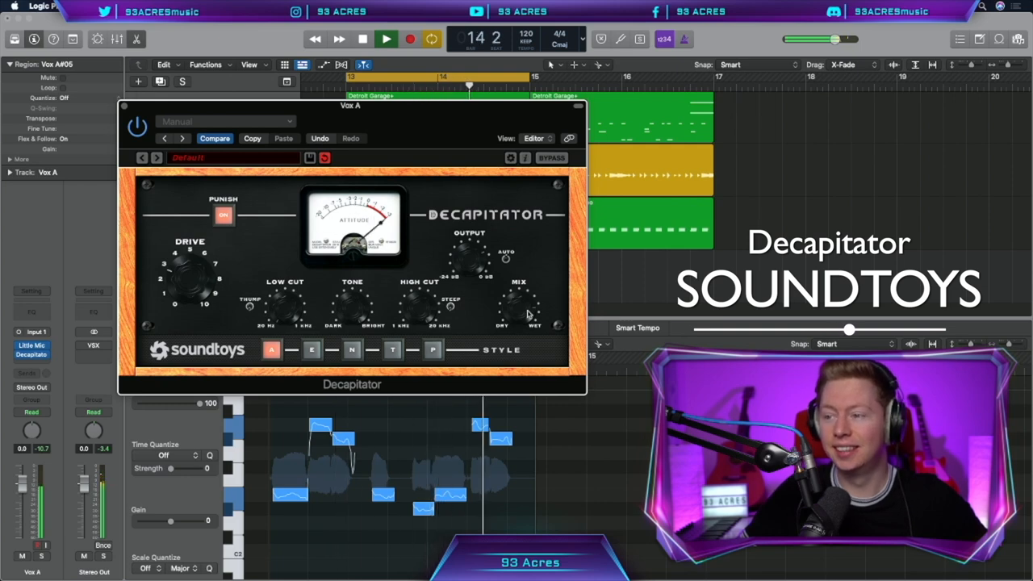
left_click(362, 39)
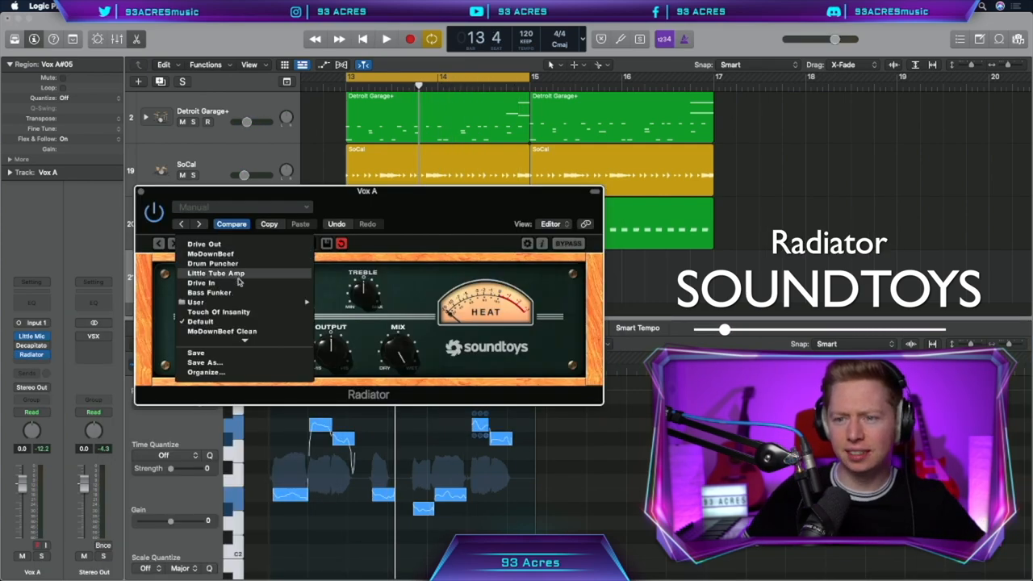
- Load Radiator's Little Tube Amp preset on Vox A and play it back
left_click(214, 273)
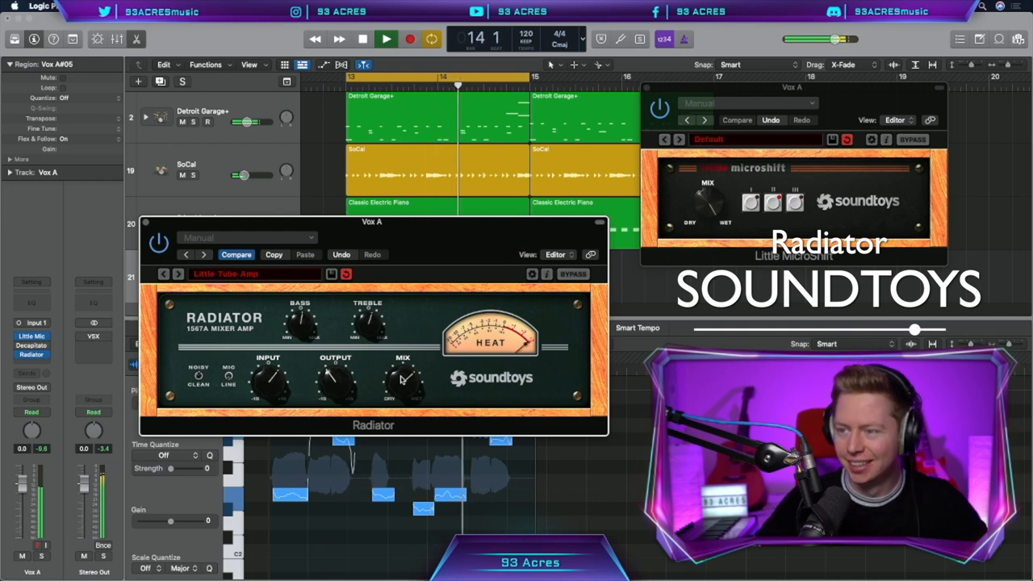
left_click(386, 39)
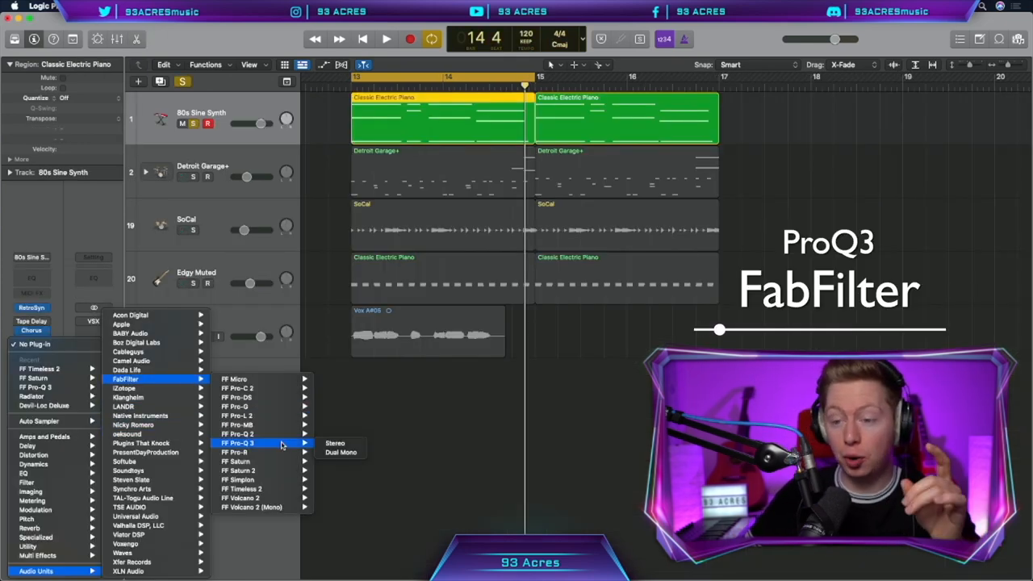
- Load stereo Pro-Q 3 on 80s Sine Synth, sweep its boosted band lower and reshape it
left_click(335, 443)
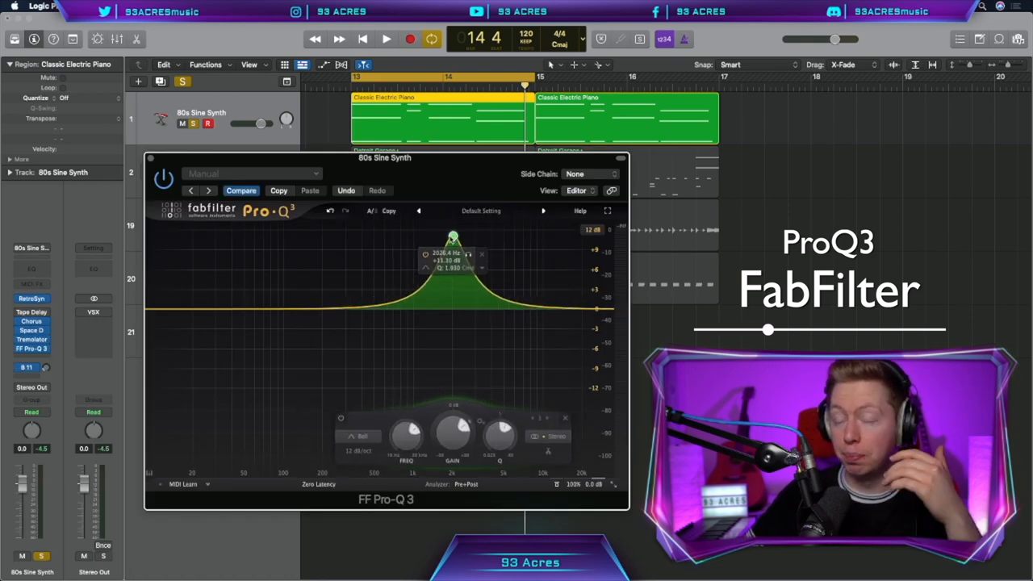
left_click_drag(452, 238, 430, 242)
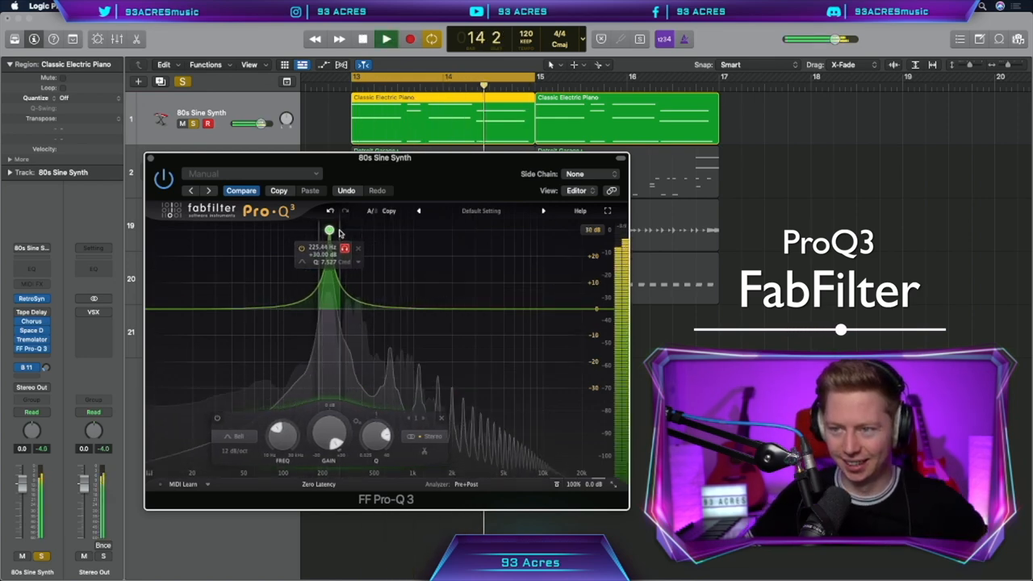
left_click_drag(329, 230, 403, 230)
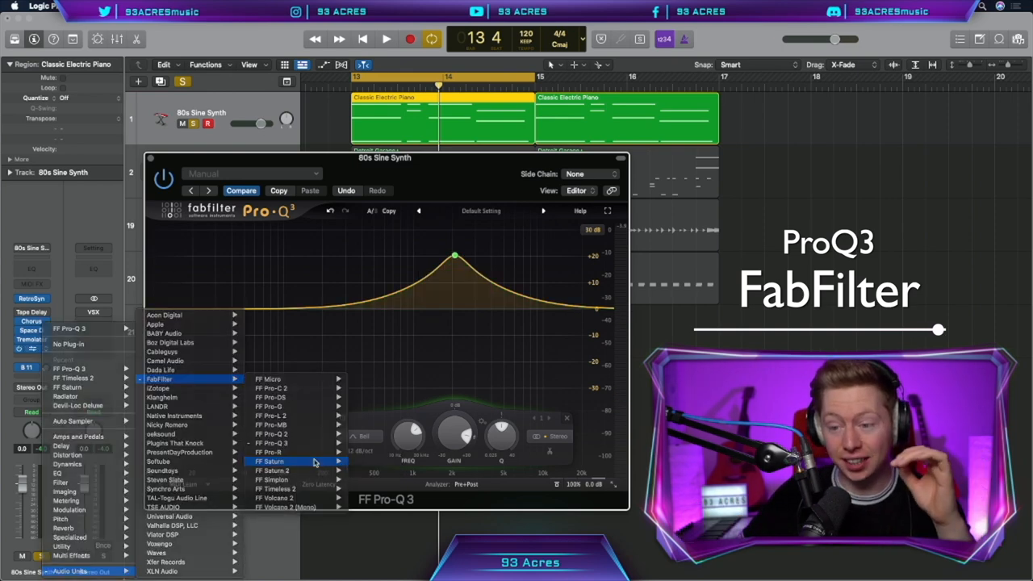
- Load FabFilter Timeless 2 in place of Pro-Q 3 on the 80s Sine Synth
left_click(271, 460)
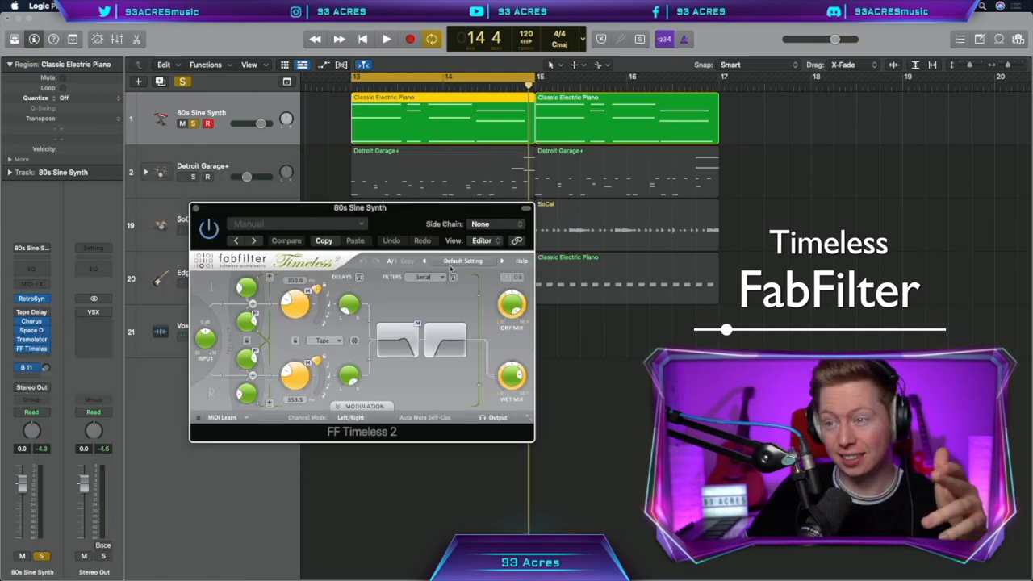
- Put FF Timeless 2 after Radiator on the Vox A track and close its editor
left_click(463, 260)
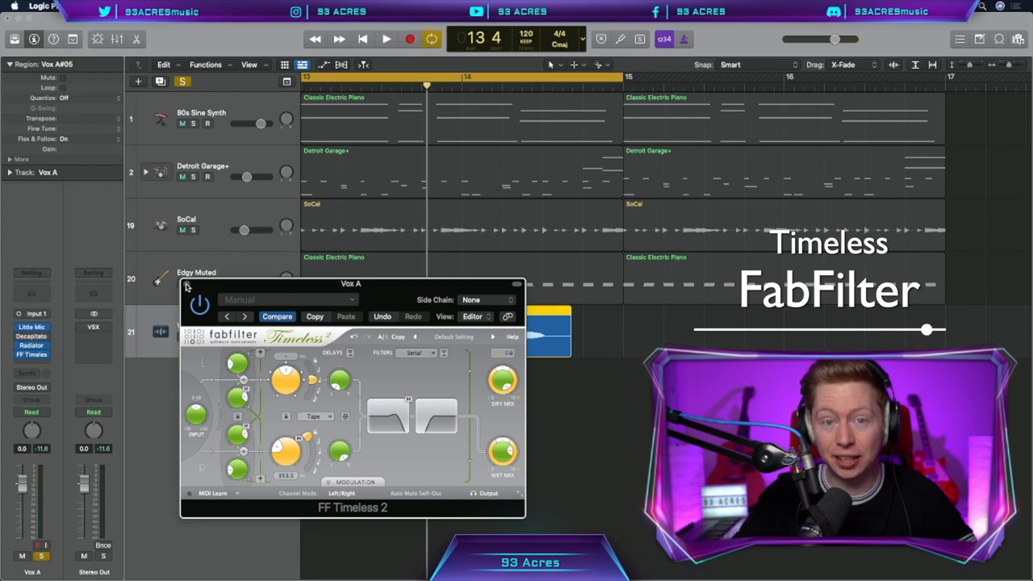
left_click(121, 553)
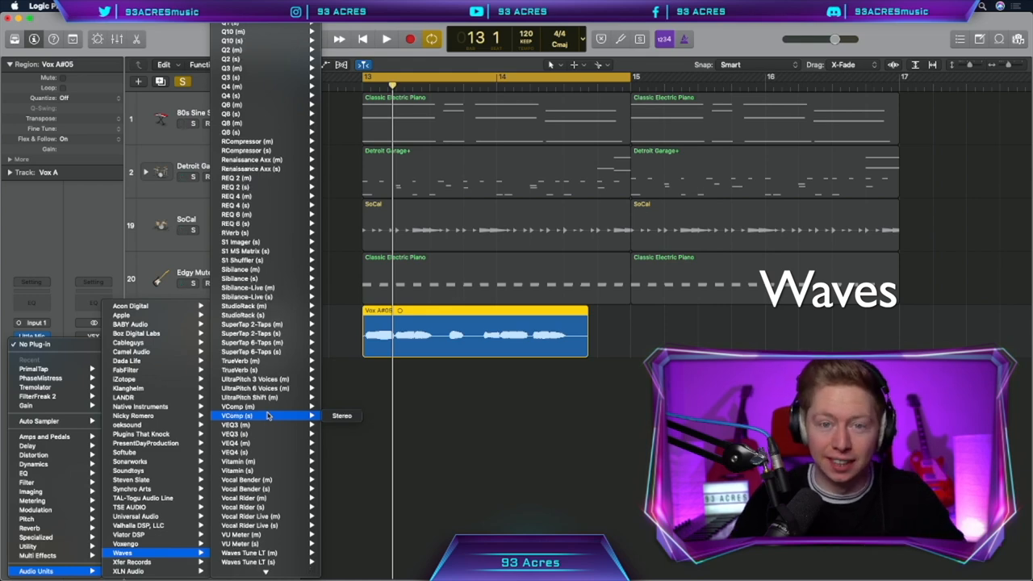
- Load Waves RCompressor (m) on Vox A and retune its threshold and ratio
left_click(246, 141)
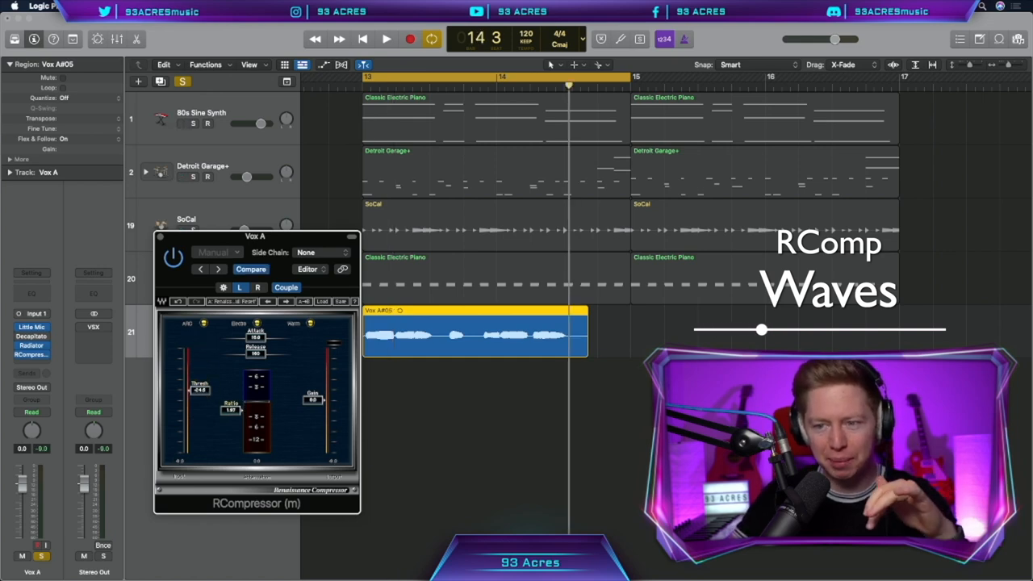
left_click(386, 39)
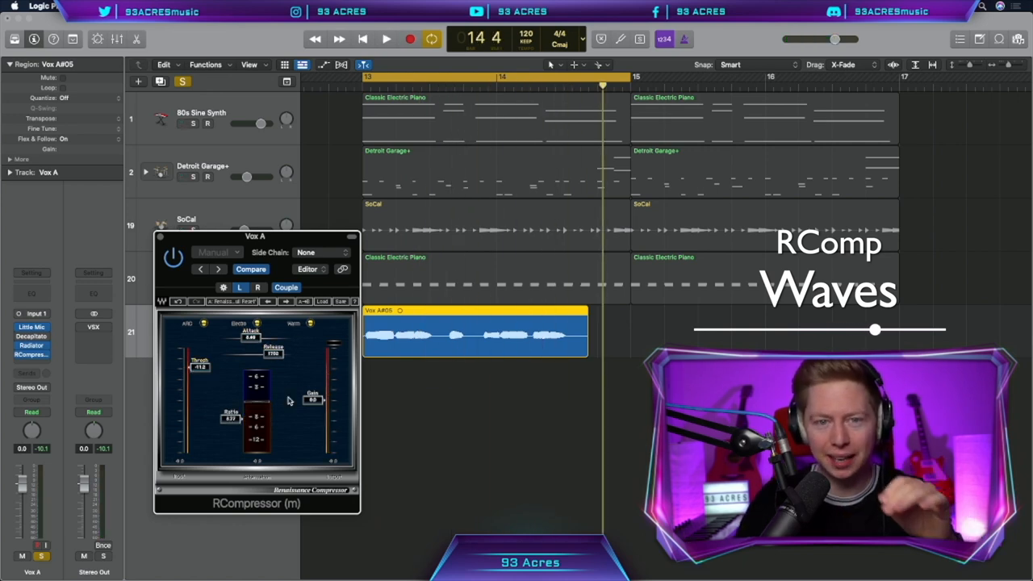
mouse_move(283, 370)
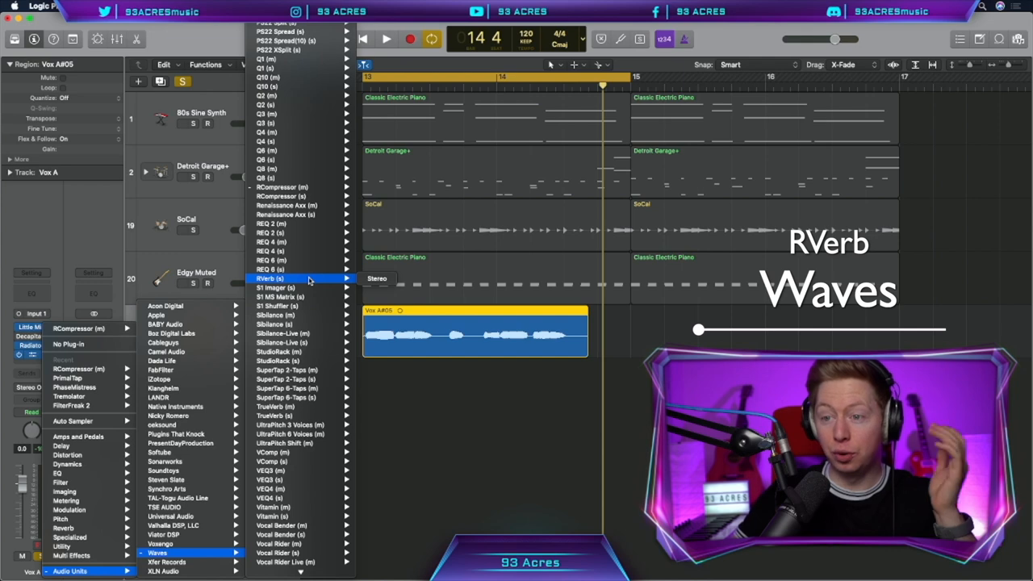
- Load Waves RVerb (s) Stereo on Vox A with the Chamber reverb type
left_click(266, 278)
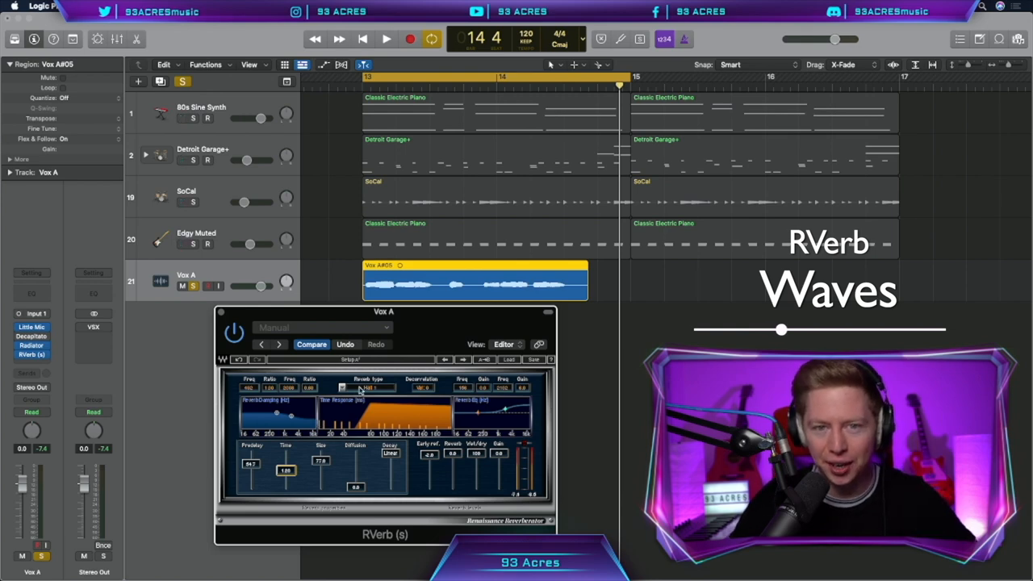
left_click(367, 388)
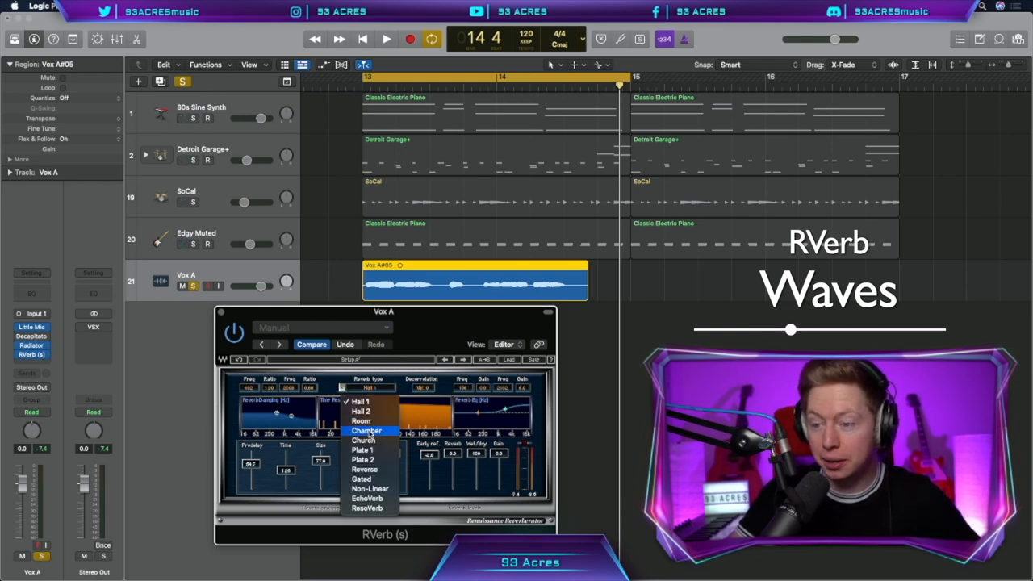
left_click(363, 440)
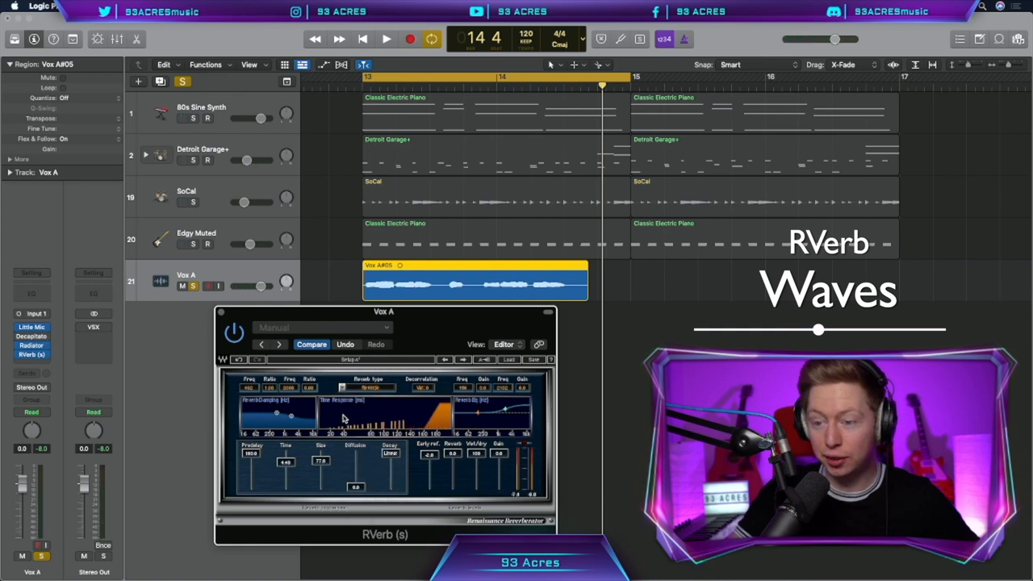
- Adjust the vocal RVerb's Predelay, Time and Size faders
left_click(385, 39)
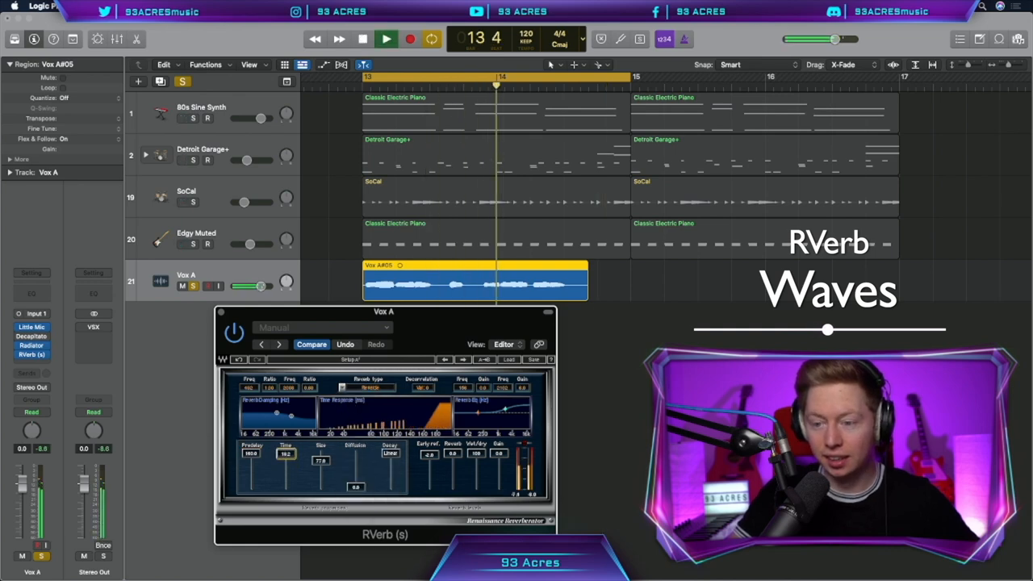
left_click(362, 39)
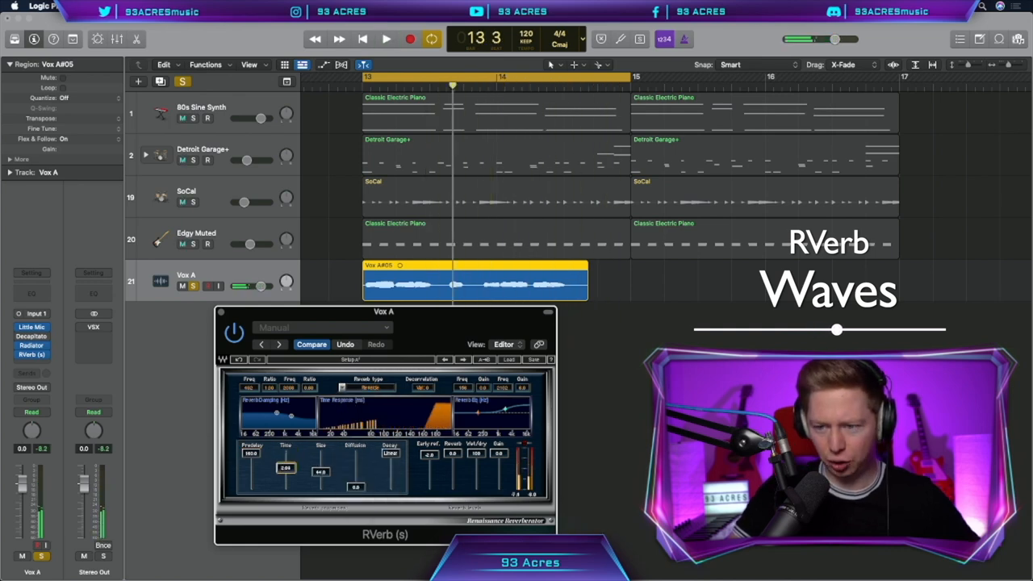
left_click(385, 39)
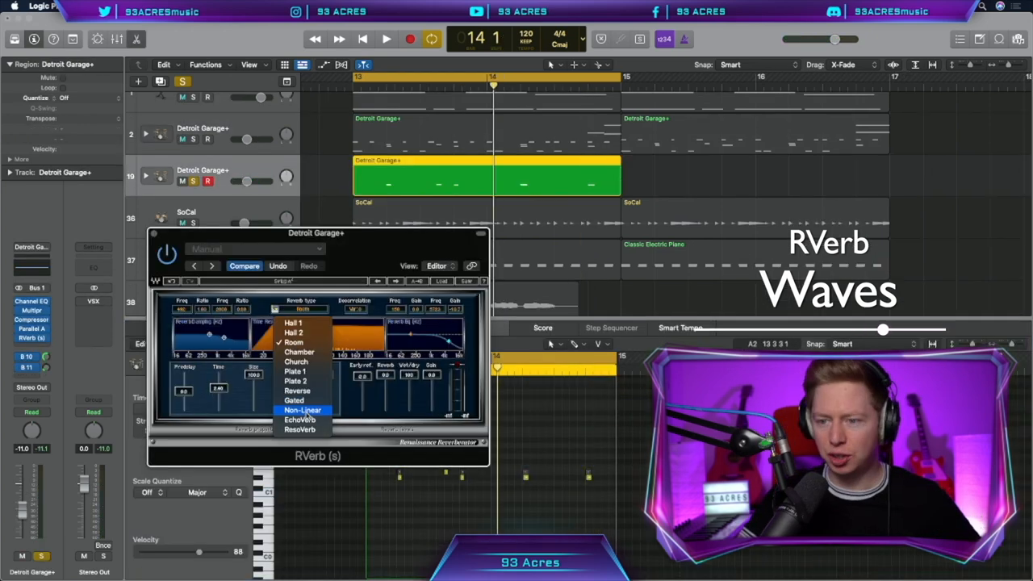
- Give Detroit Garage+'s RVerb a new reverb type and tweak its faders
left_click(294, 400)
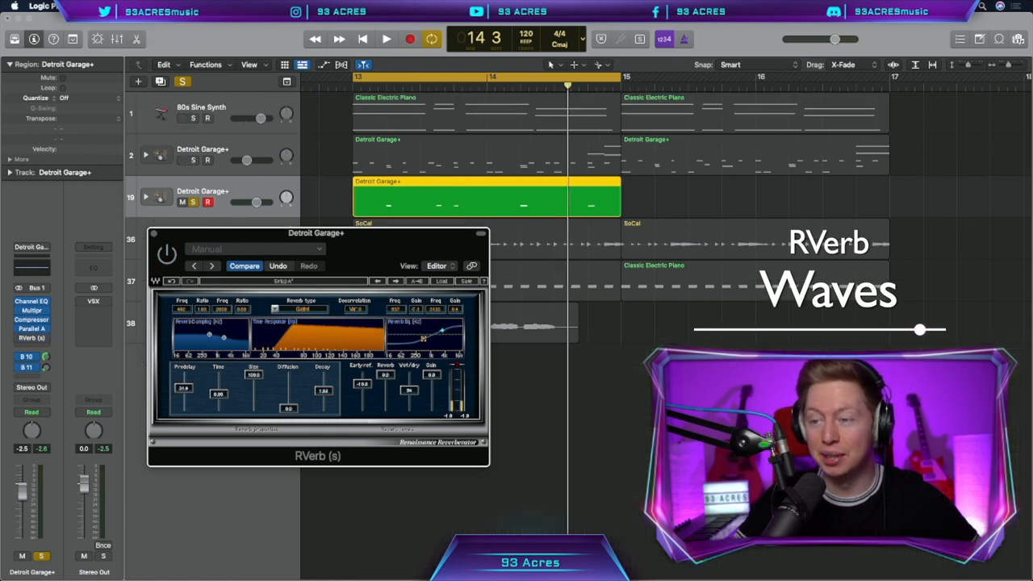
left_click(386, 39)
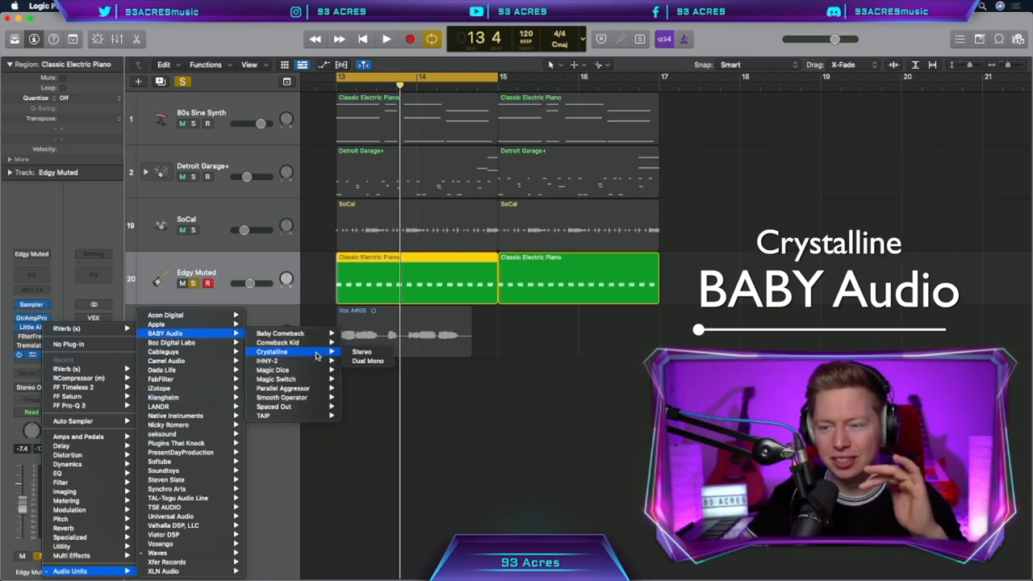
- Add Crystalline Stereo to Edgy Muted, then to 80s Sine Synth with AC PNO BRIGHT SHIMMER
left_click(361, 352)
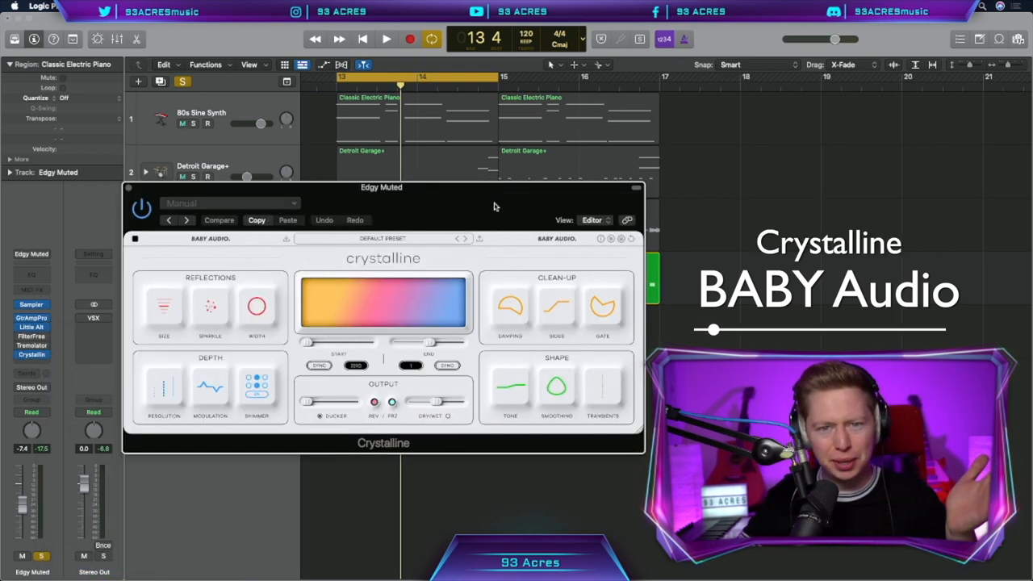
left_click(385, 39)
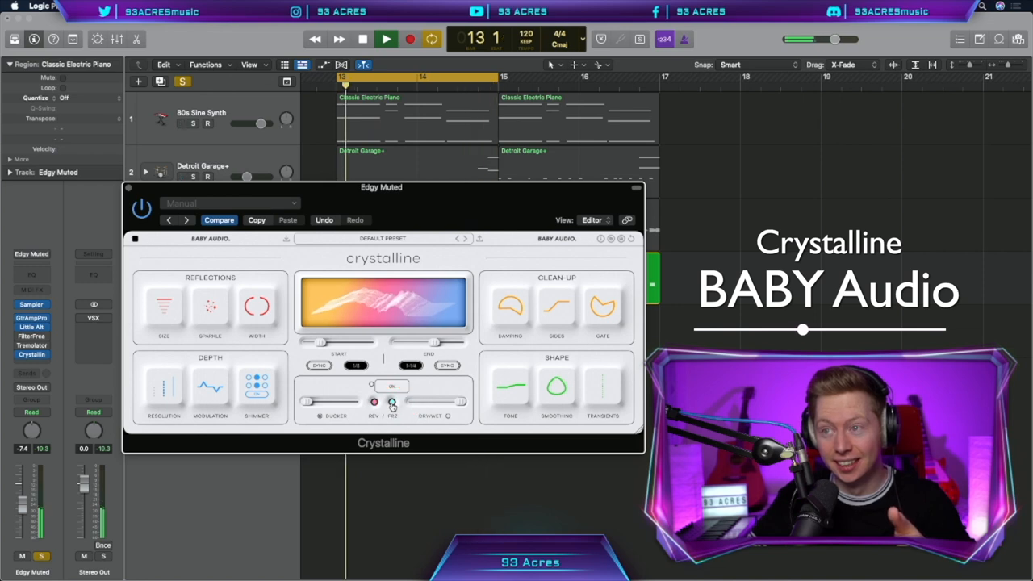
left_click(385, 38)
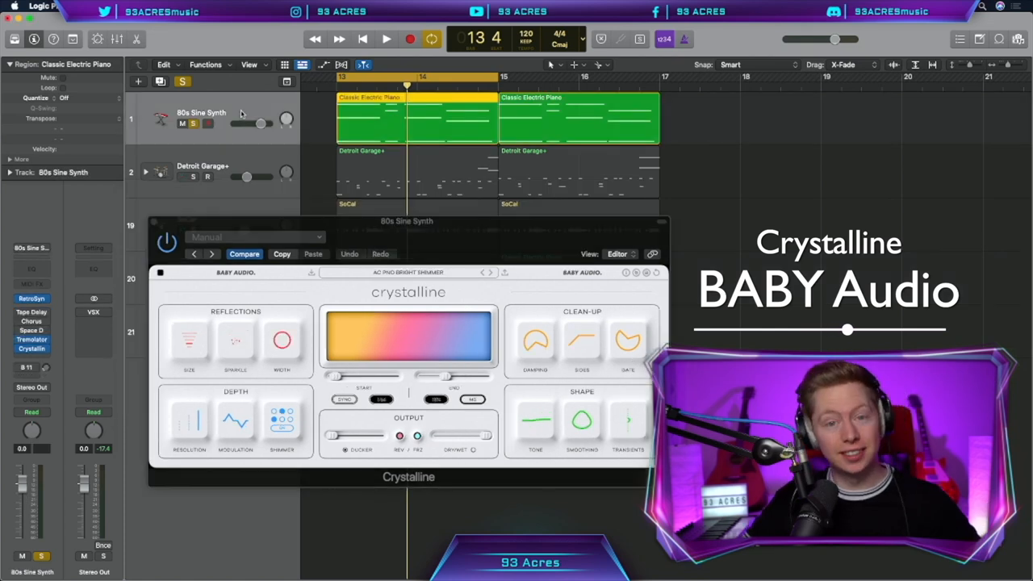
left_click(386, 38)
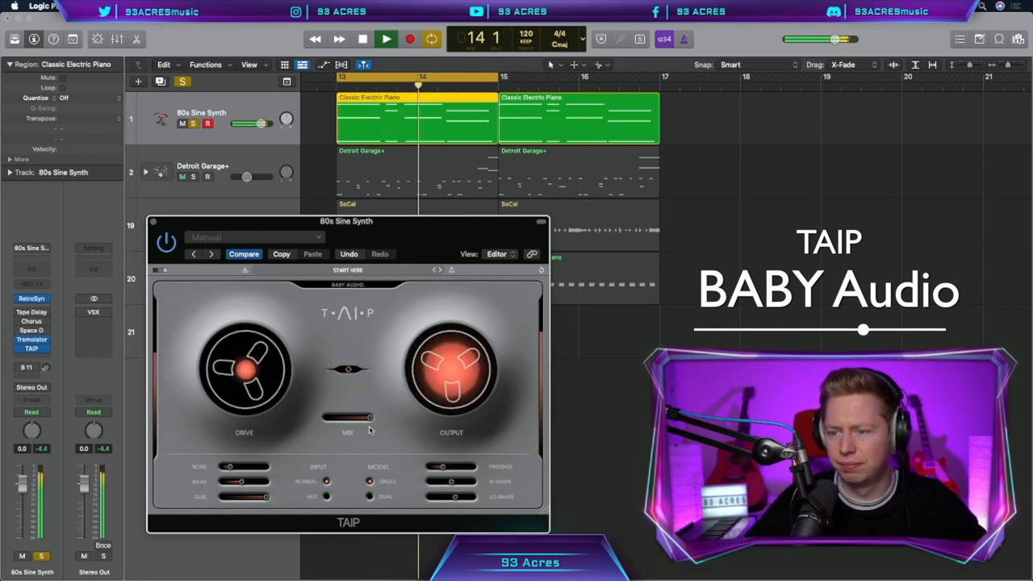
- Swap Crystalline for BABY Audio TAIP on 80s Sine Synth and adjust its Mix
left_click(362, 38)
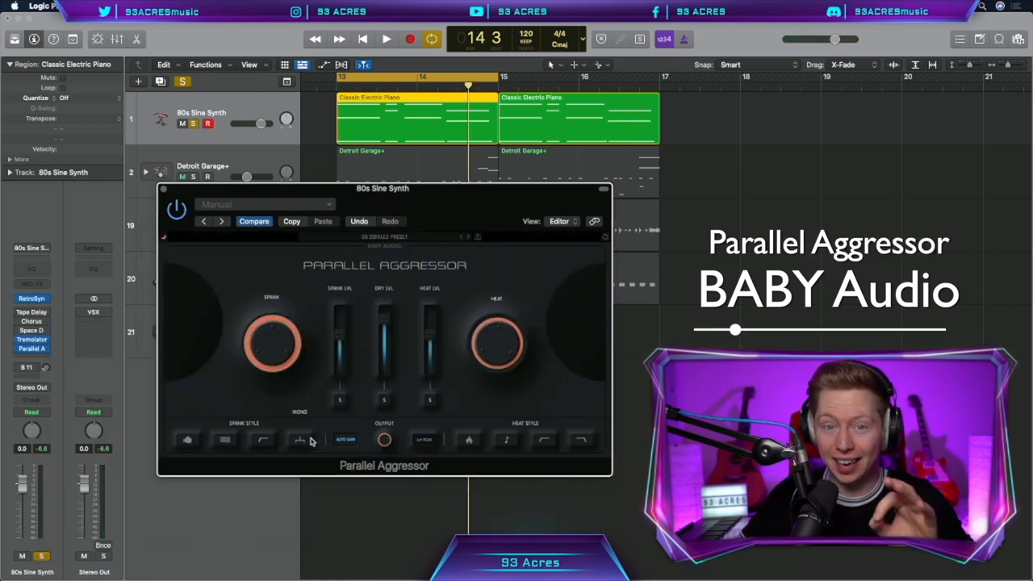
- Load Parallel Aggressor's 13 808 SNARE SPICE preset on Detroit Garage+ and compare via bypass
left_click(386, 39)
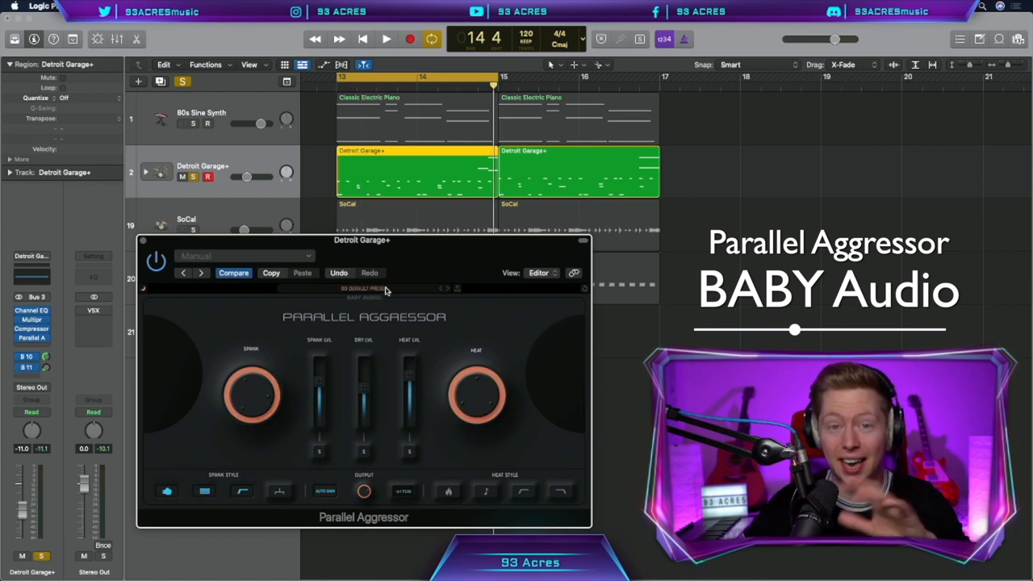
left_click(364, 288)
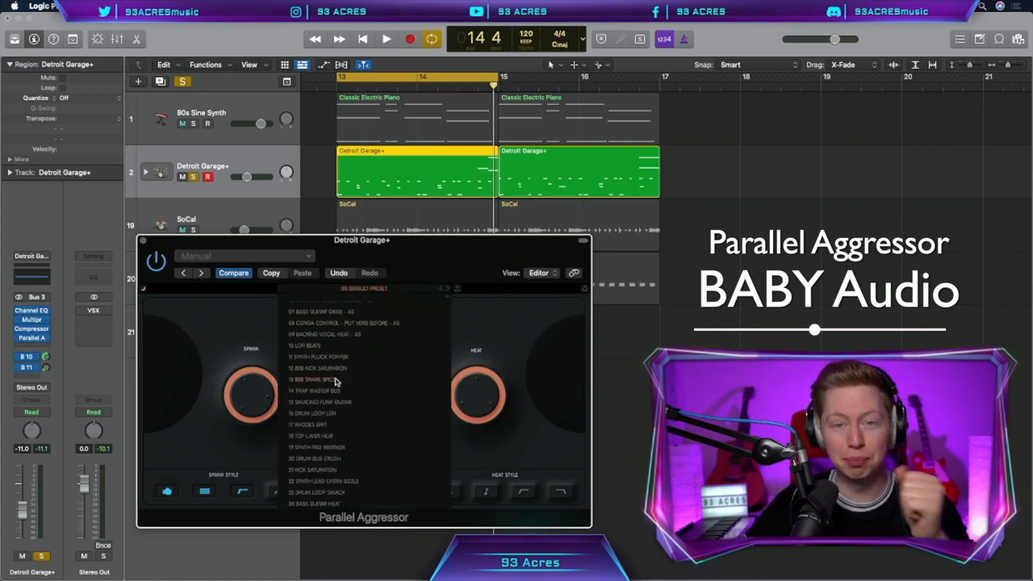
left_click(316, 378)
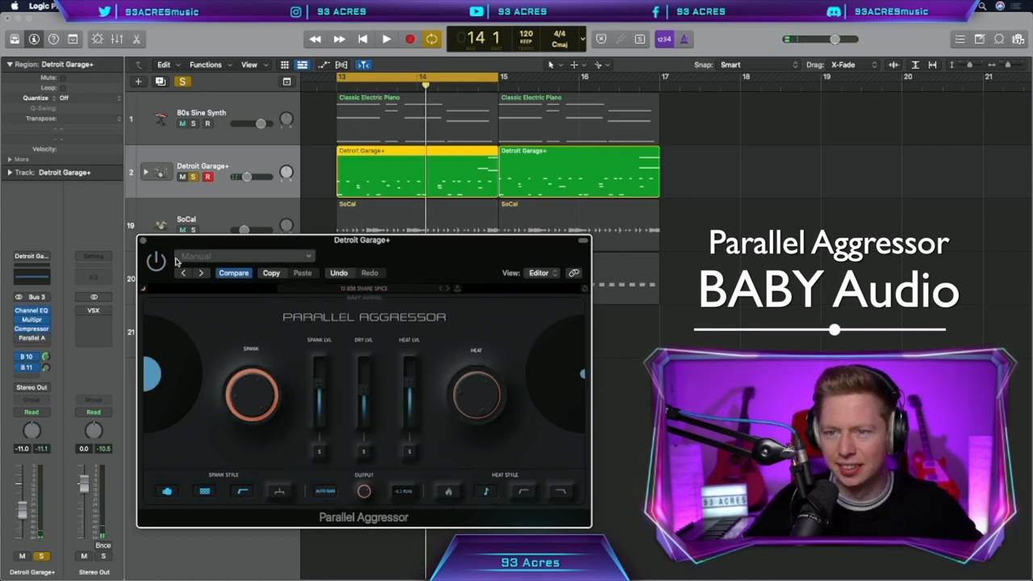
left_click(386, 38)
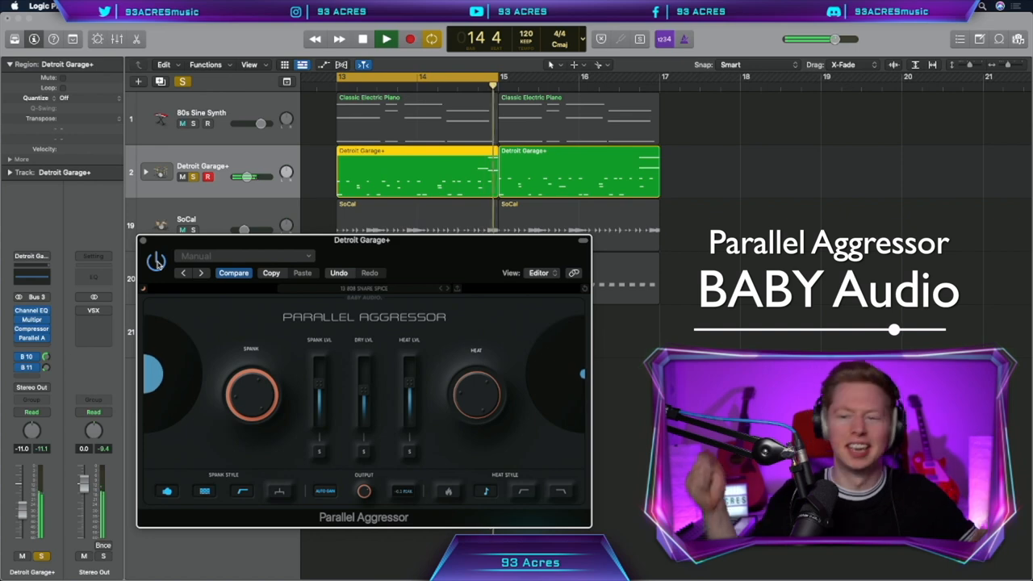
left_click(363, 39)
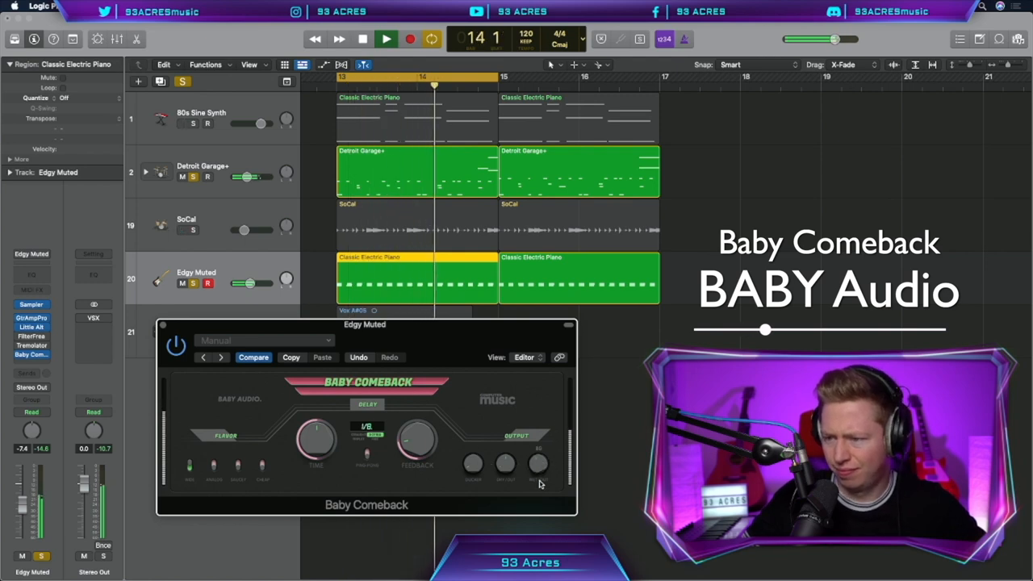
- Set Baby Comeback on Edgy Muted to 1/4 delay time and adjust its output knobs
left_click(362, 38)
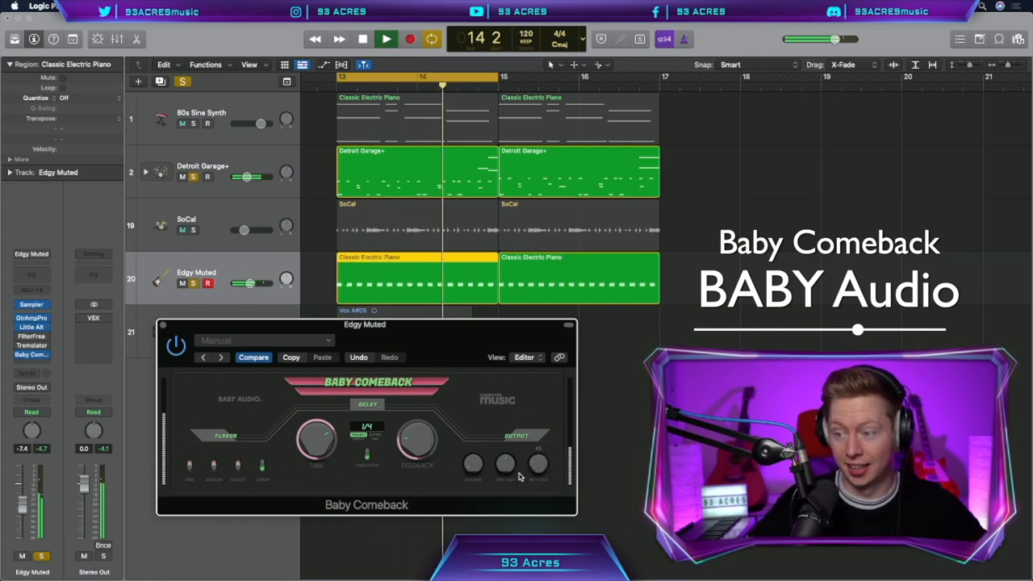
left_click(385, 39)
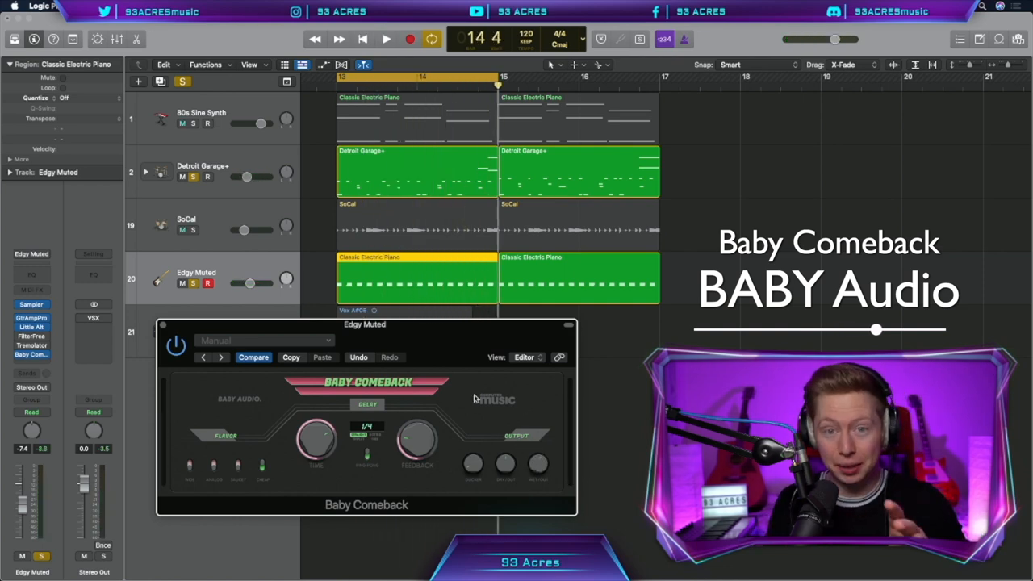